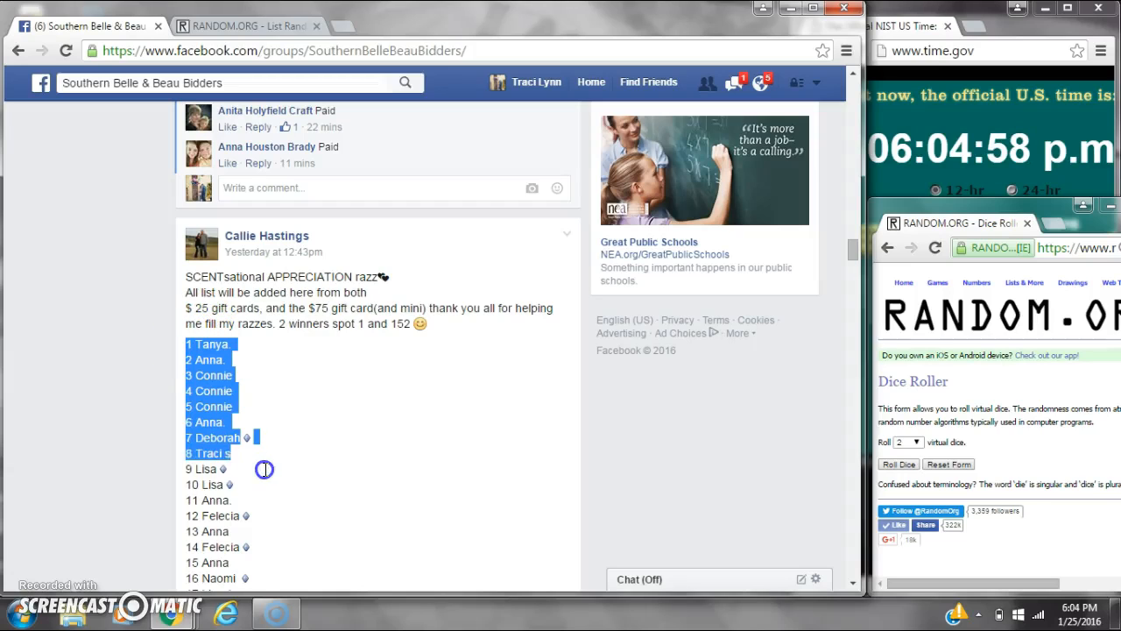
- Select and copy the numbered raffle list from 1 Tanya to 152 misty
drag(265, 468, 278, 562)
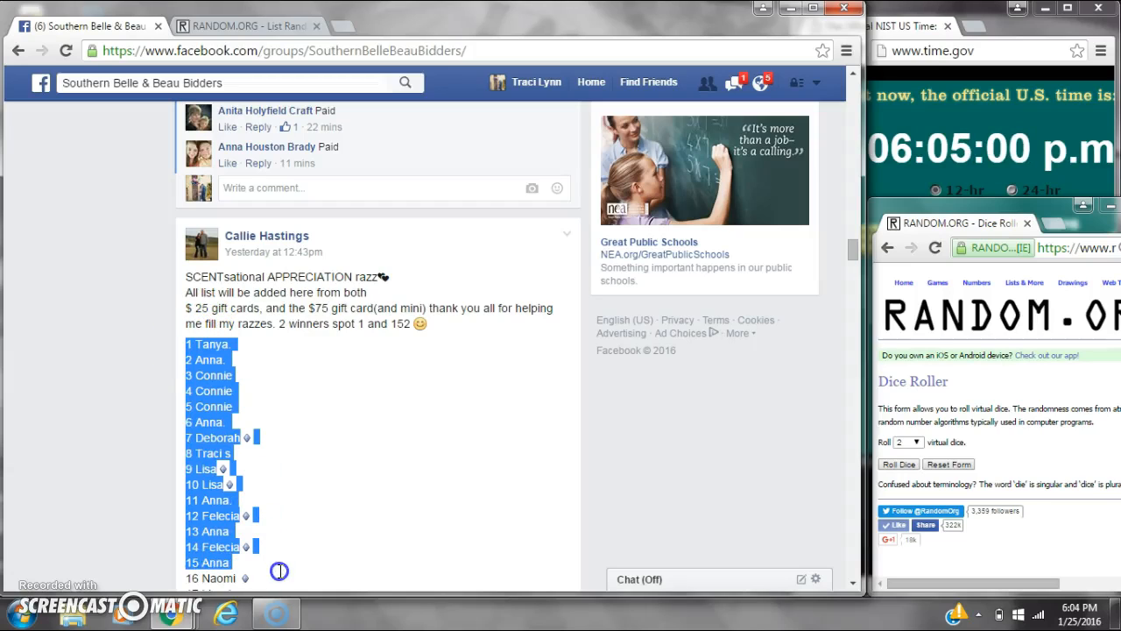
scroll(down, 3)
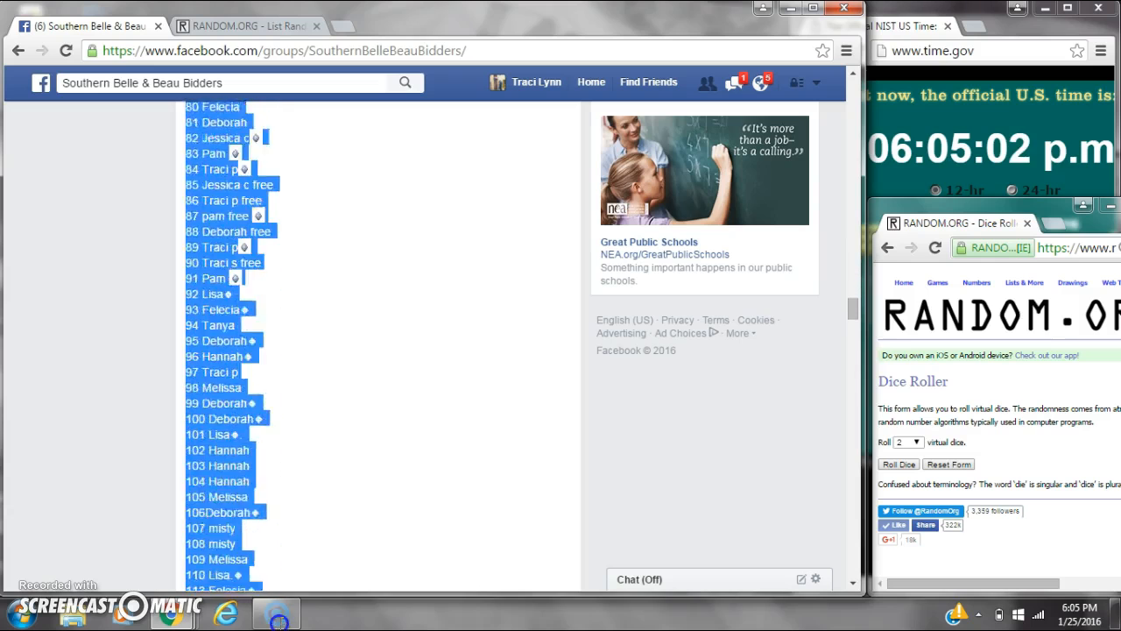
scroll(down, 3)
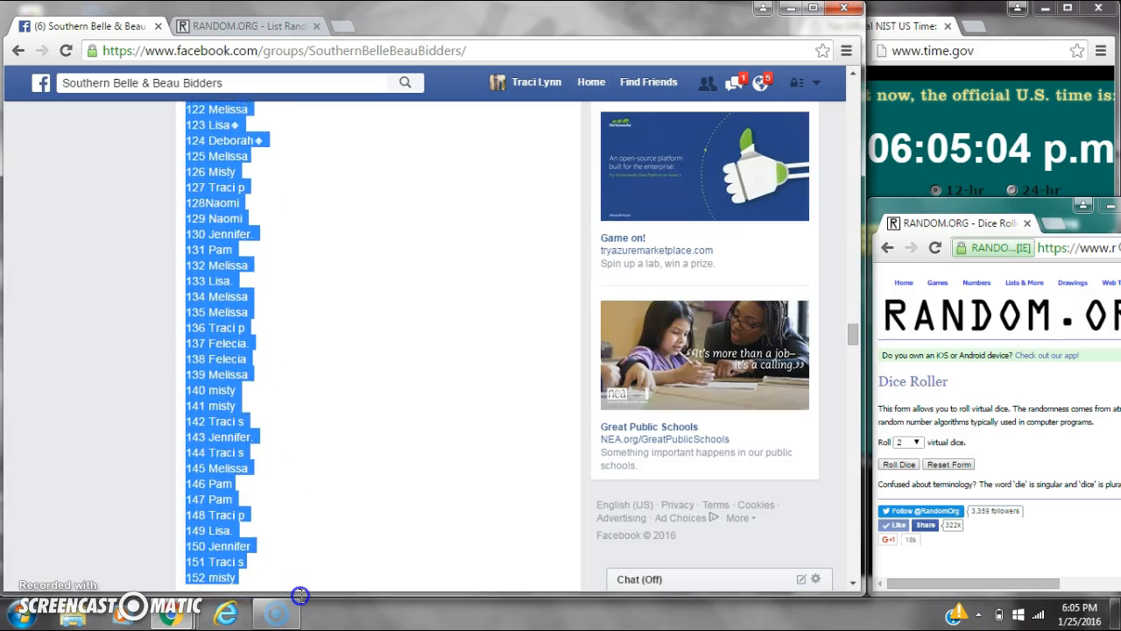
right_click(254, 515)
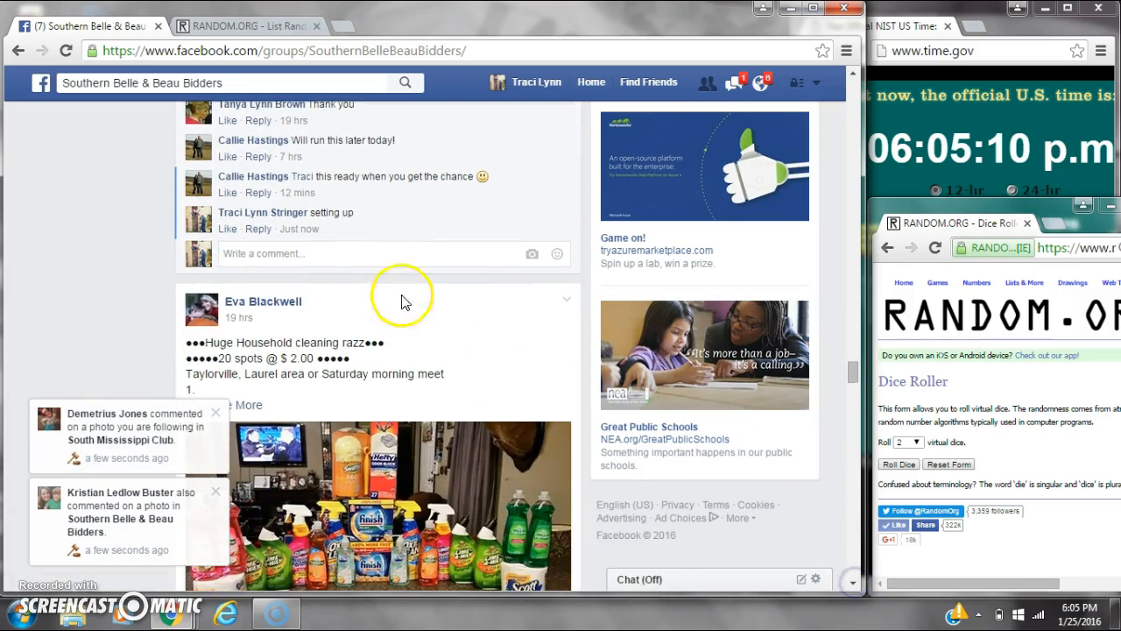
- Comment 'live' under the raffle post and show the current date and time
text(liv)
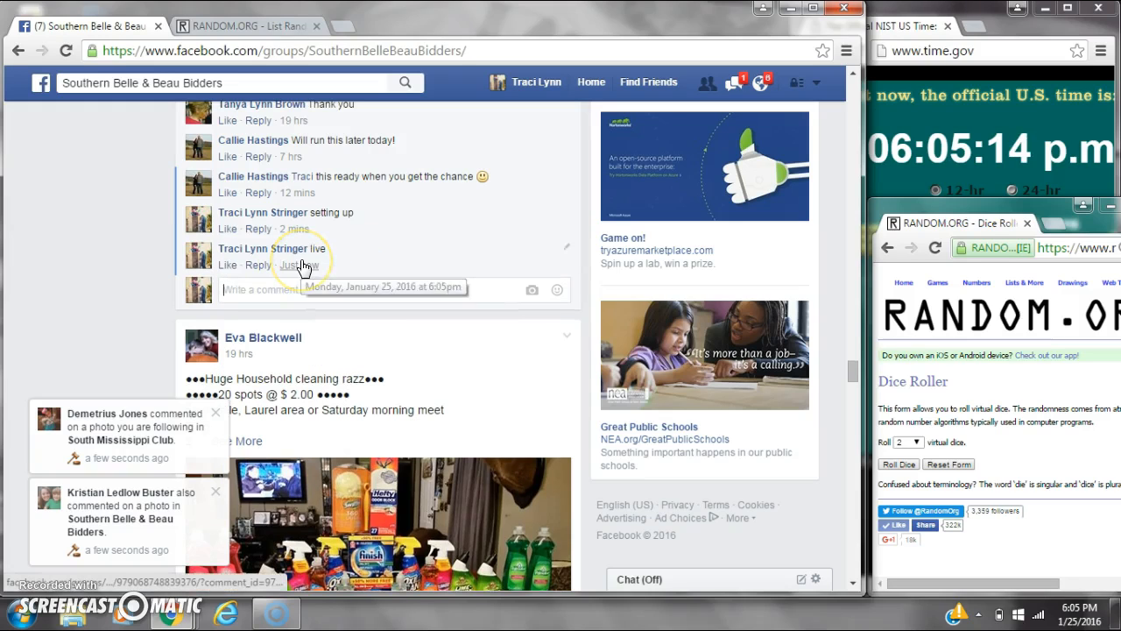
click(1072, 613)
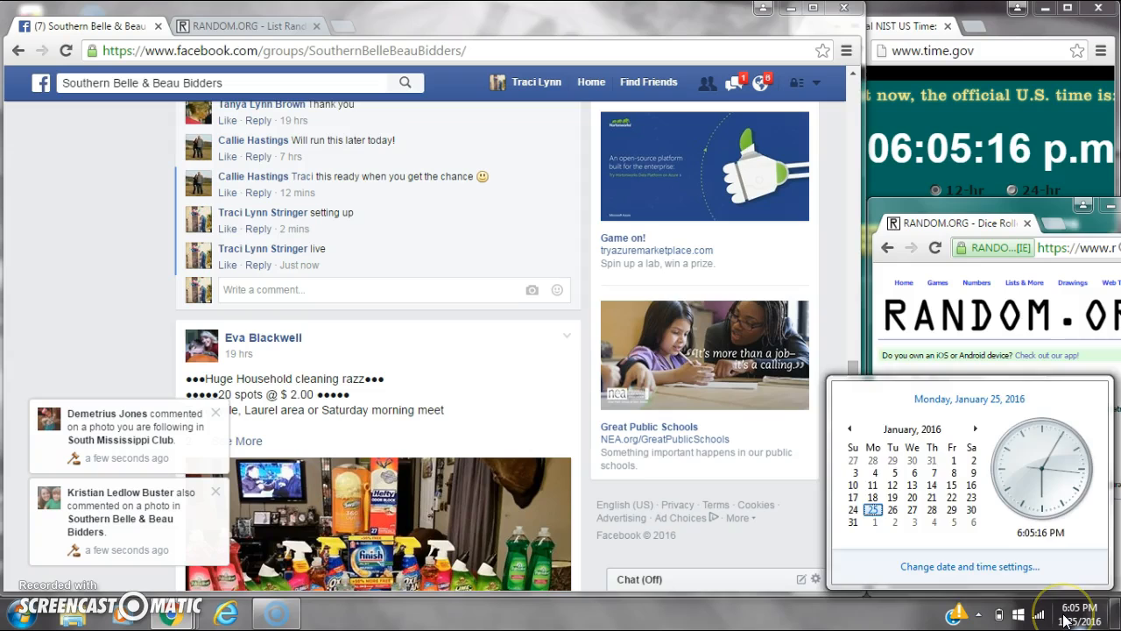
click(252, 25)
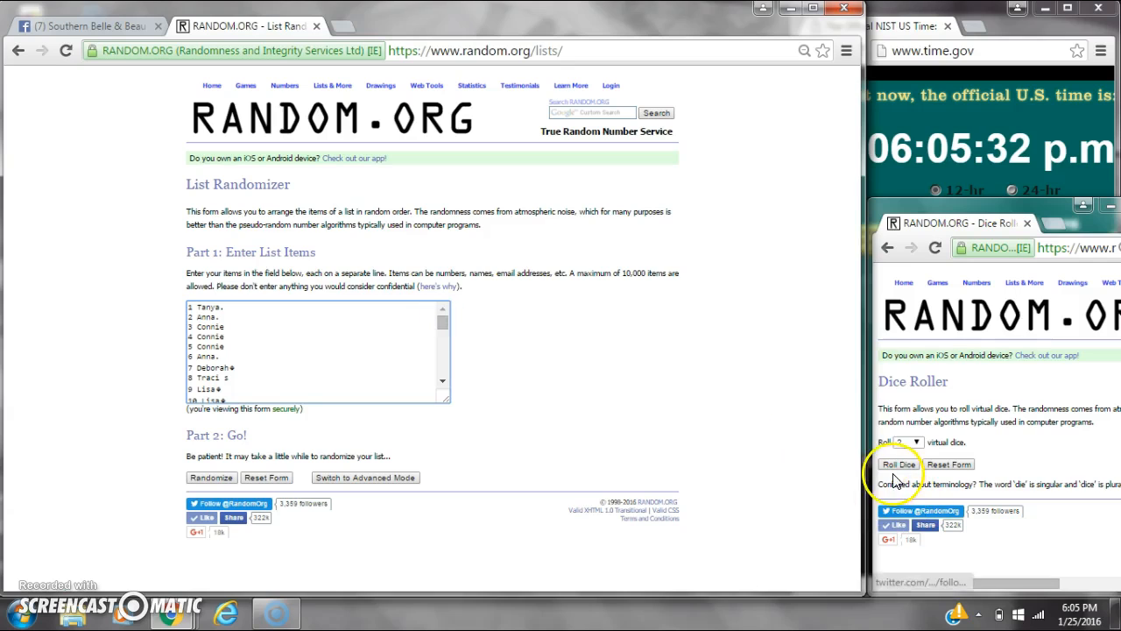
- Roll two virtual dice (5 and 2) and show the current date and time
click(896, 463)
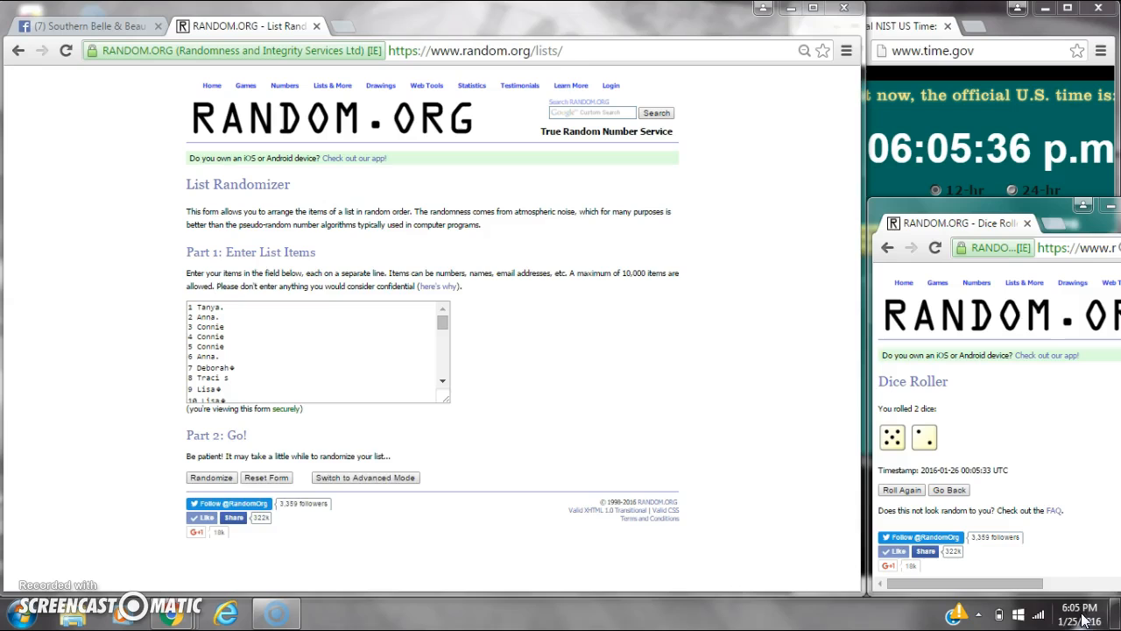
click(211, 478)
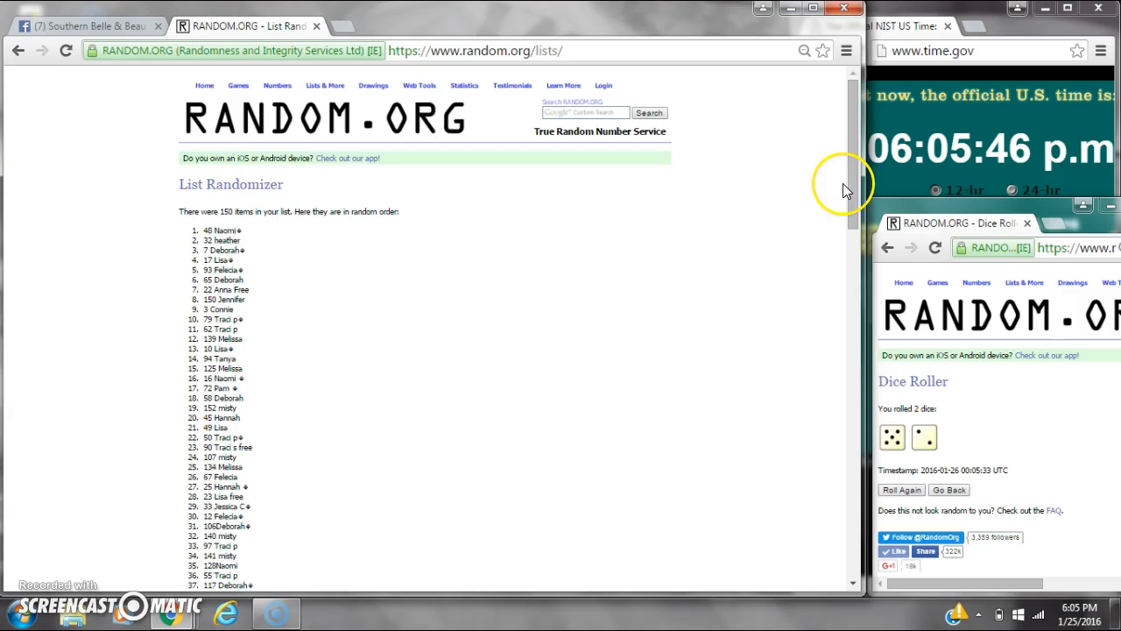
- Scroll to the end of the shuffled list showing 2 randomizations
scroll(down, 3)
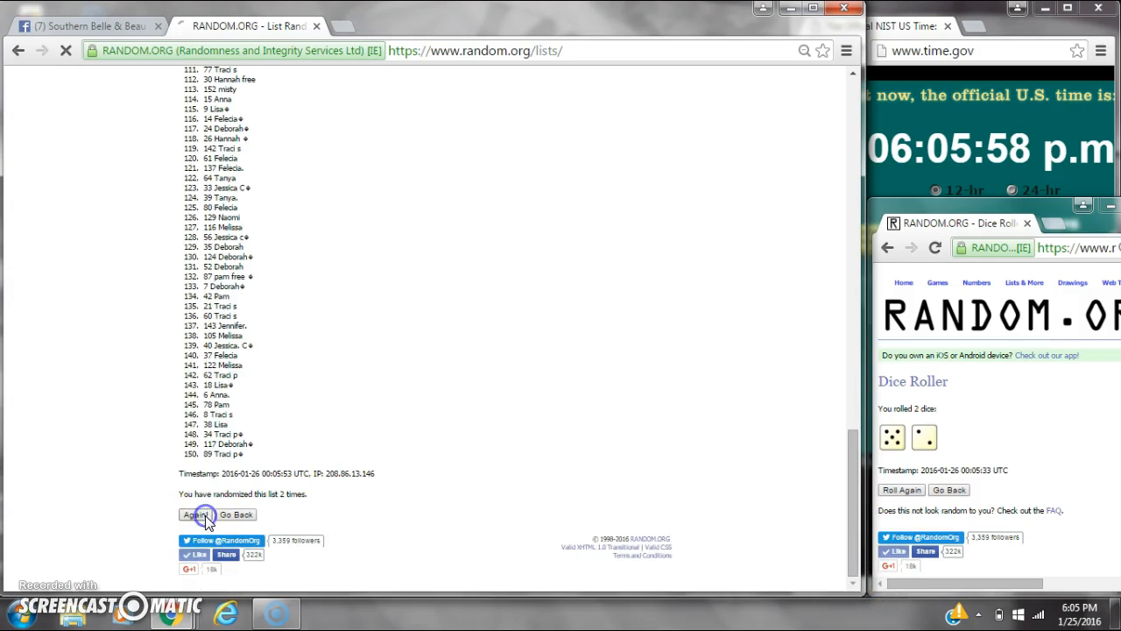
- Reshuffle the raffle list repeatedly until the page reports 6 randomizations
click(200, 514)
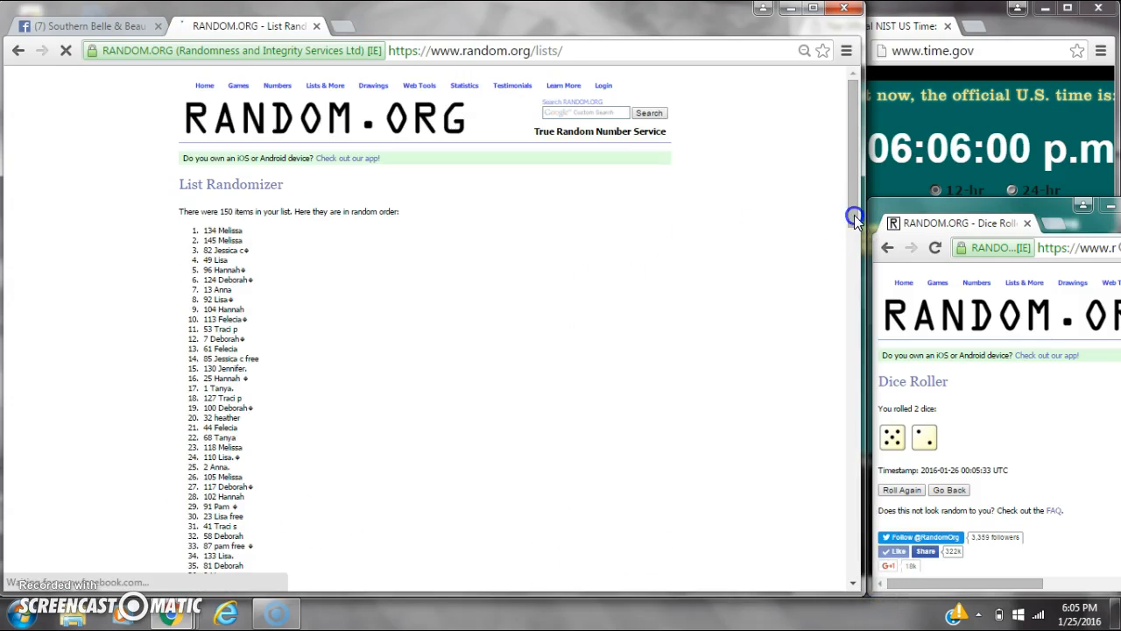
scroll(down, 3)
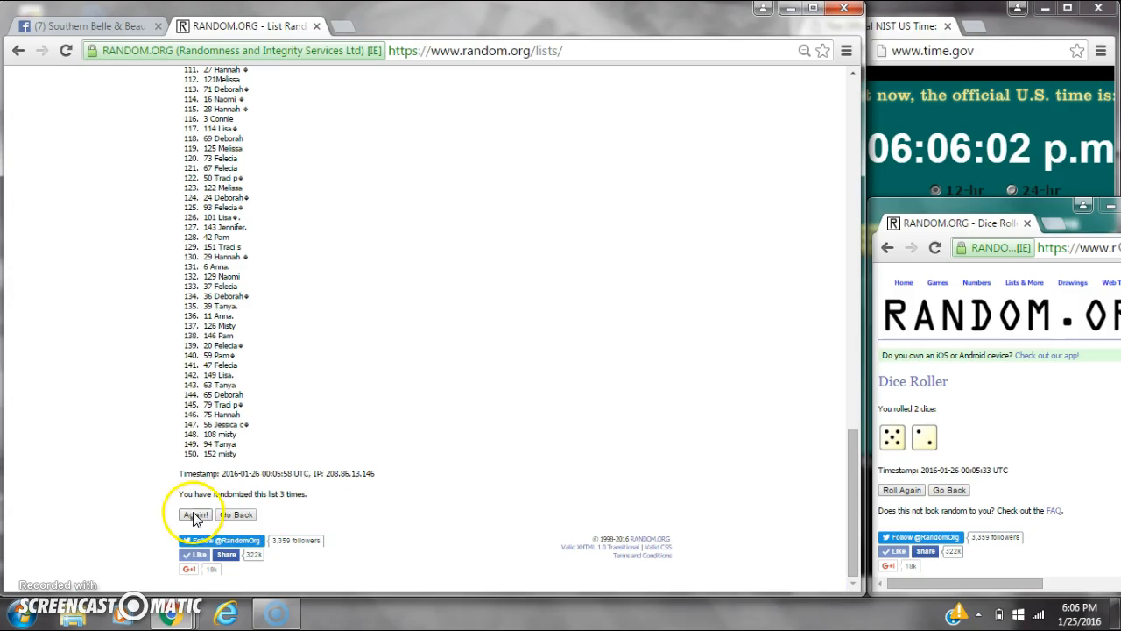
click(195, 514)
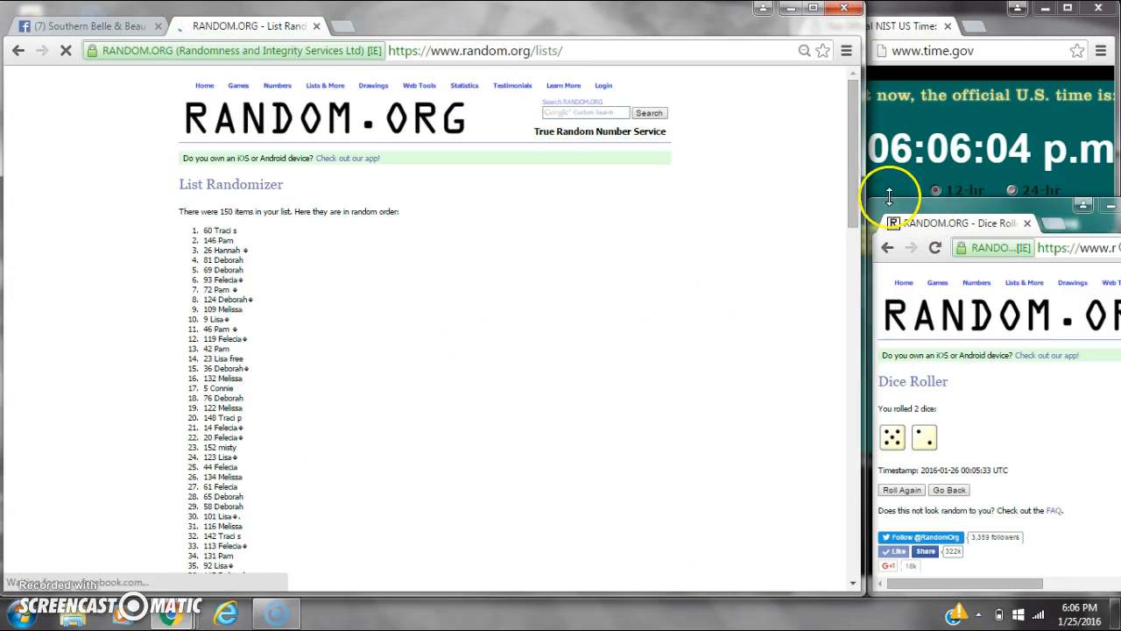
scroll(down, 3)
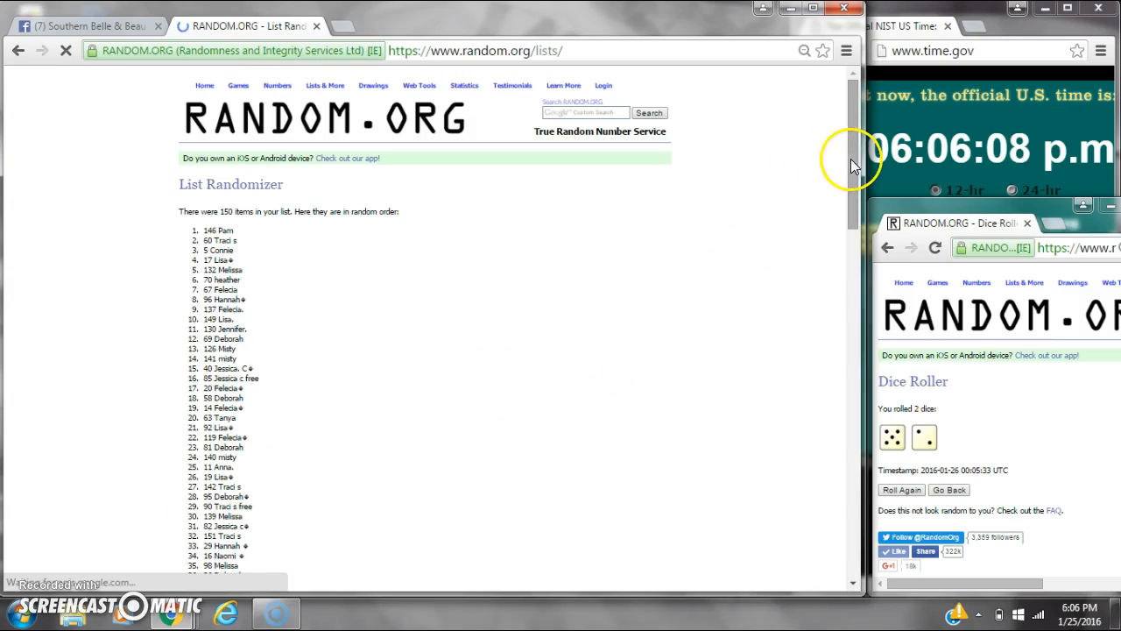
scroll(down, 3)
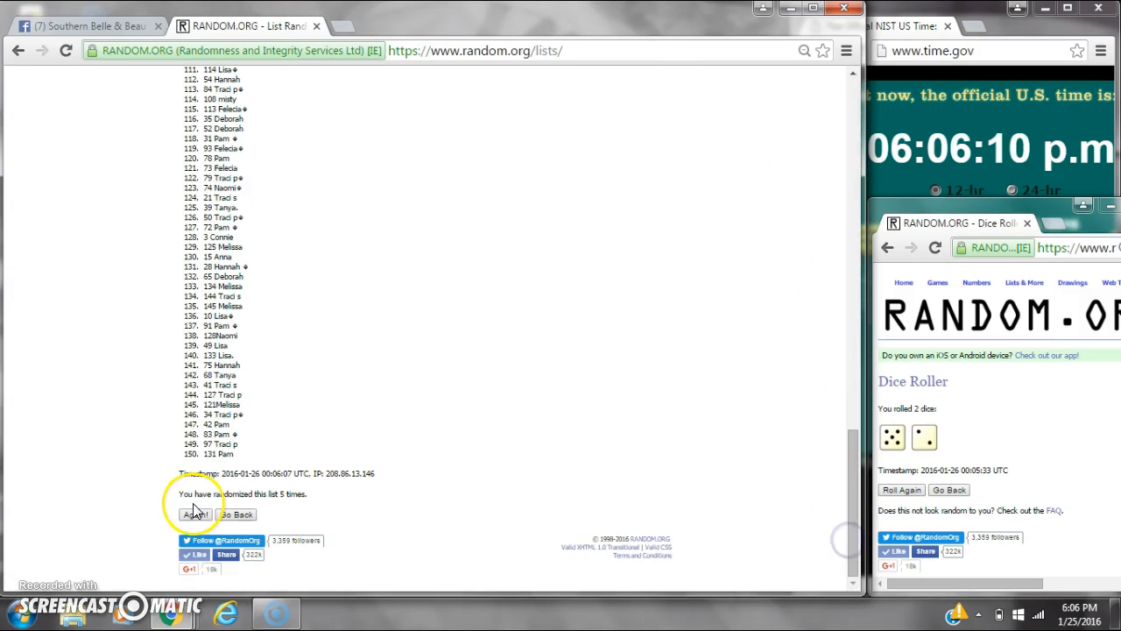
click(194, 514)
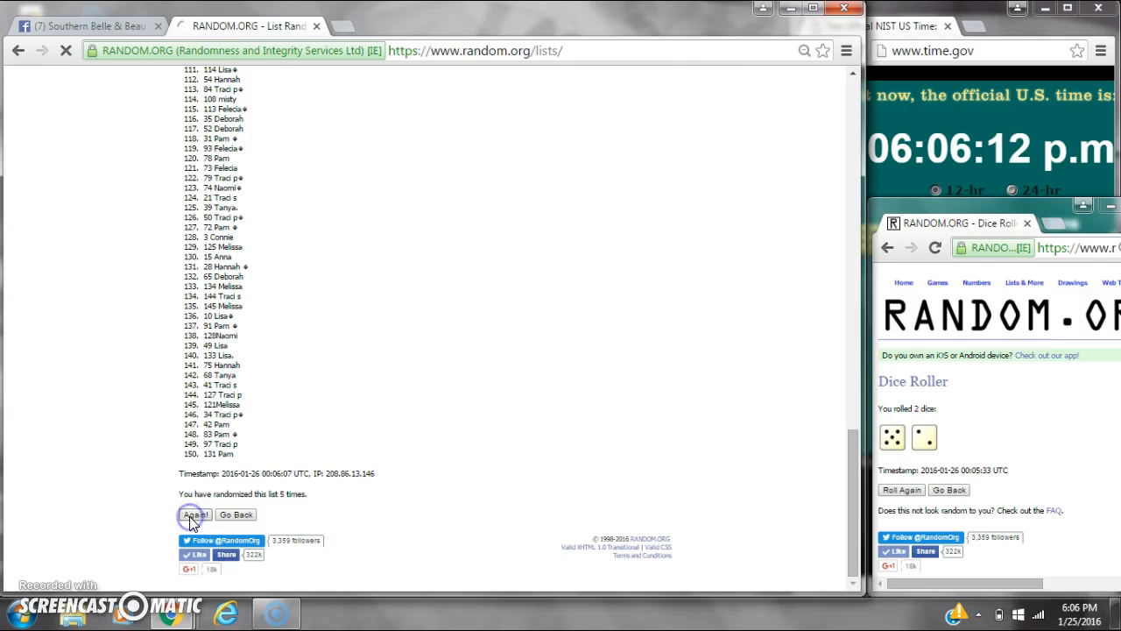
click(194, 514)
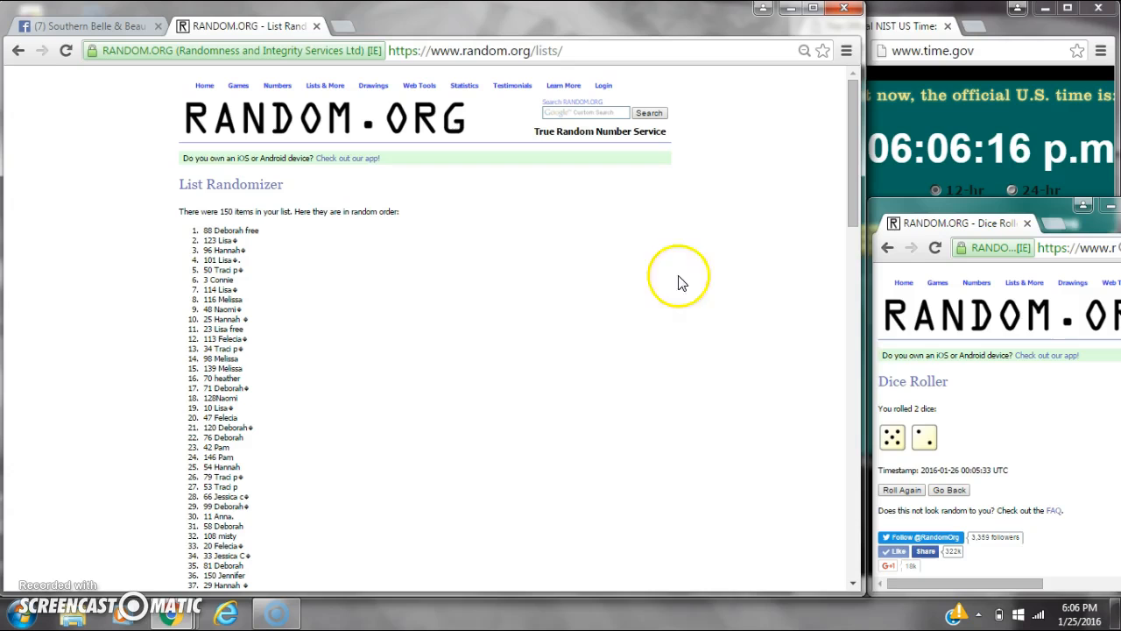
scroll(down, 3)
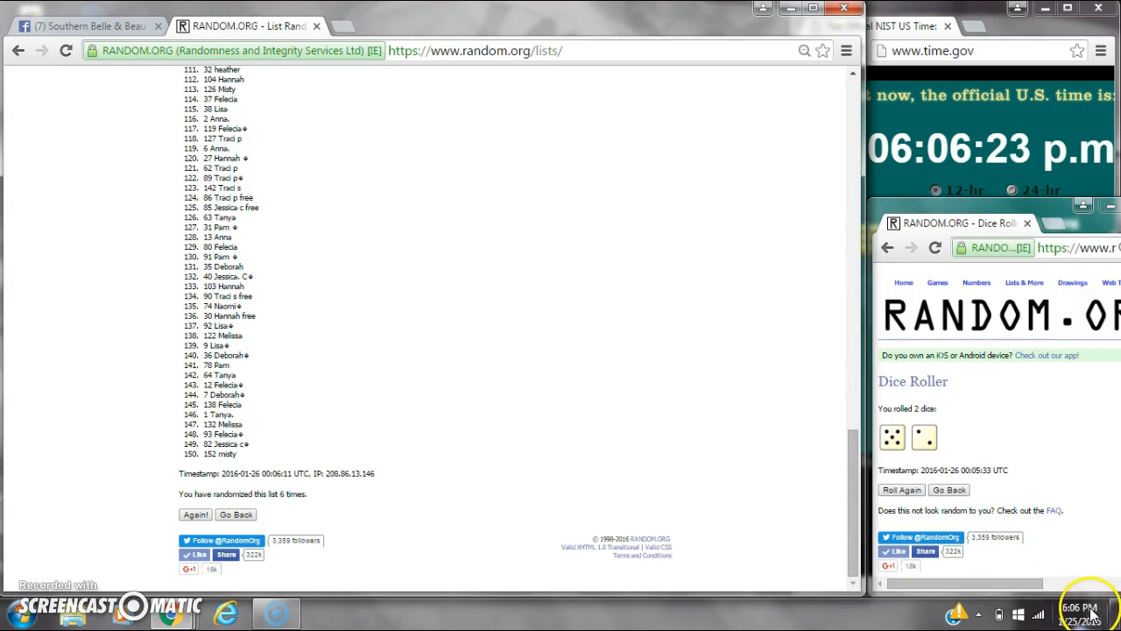
mouse_move(203, 544)
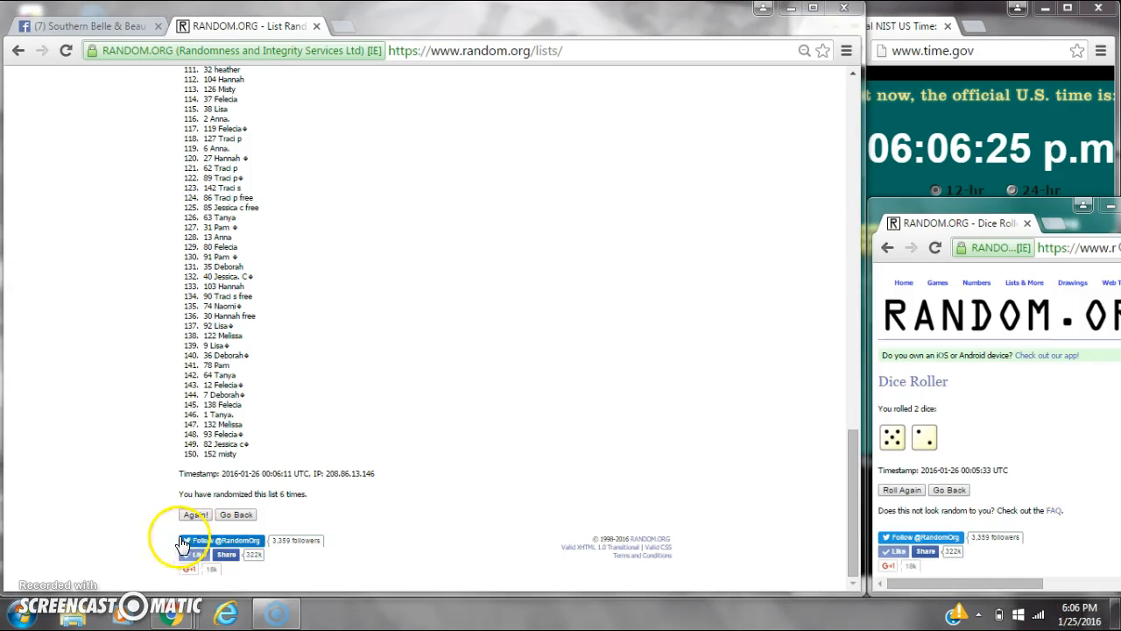
- Shuffle a seventh time, placing 26 Hannah first and 51 Felecia second
click(195, 515)
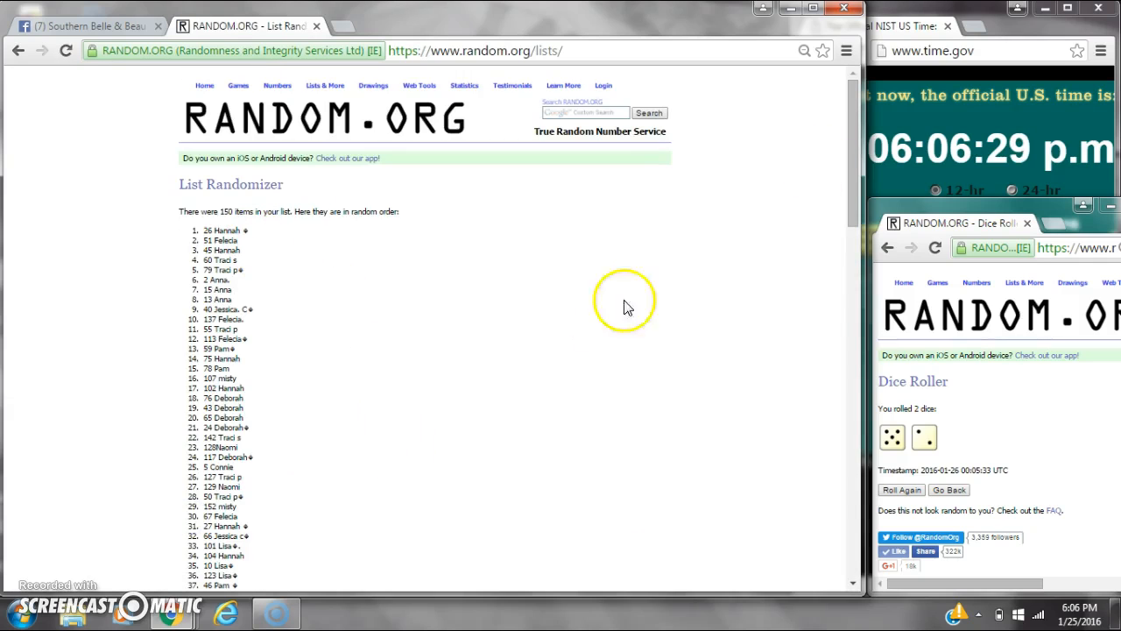
scroll(down, 3)
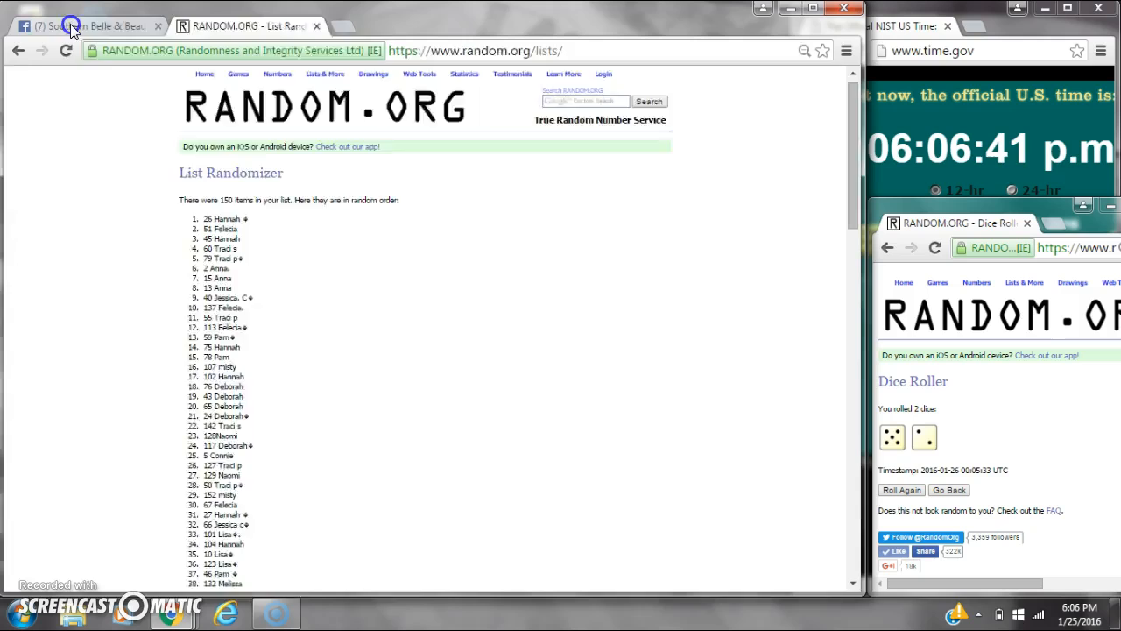
click(79, 27)
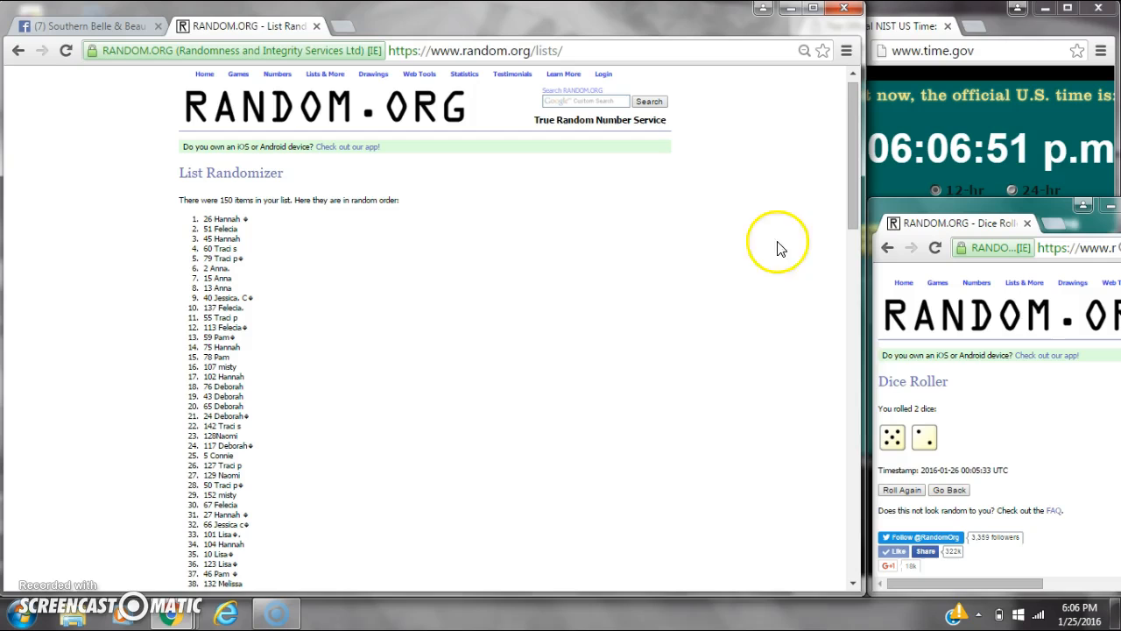
scroll(down, 3)
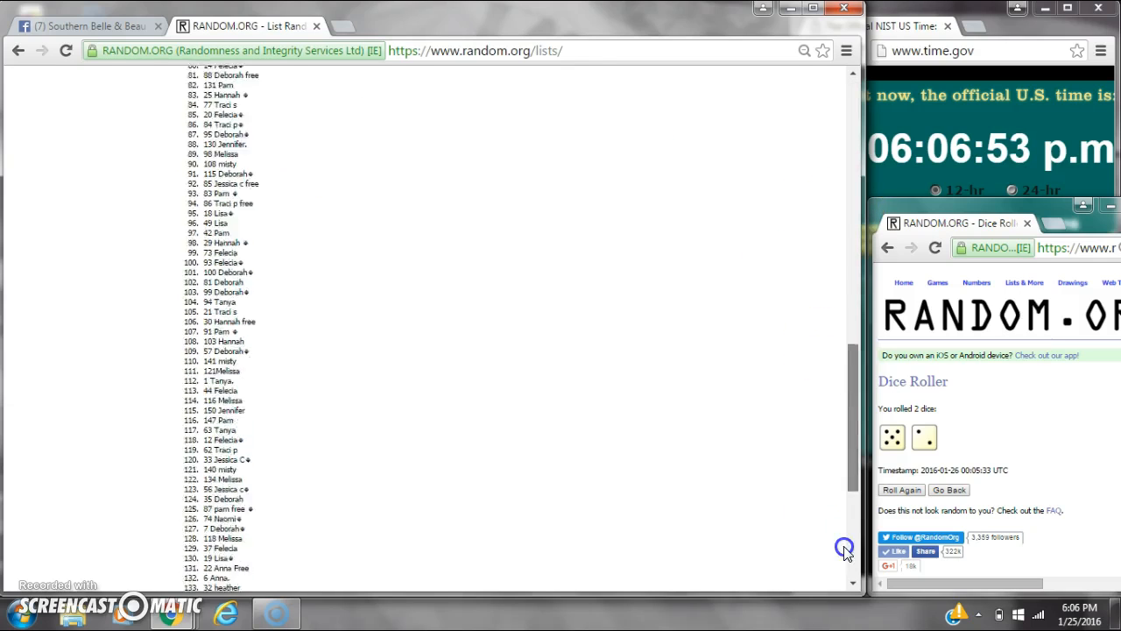